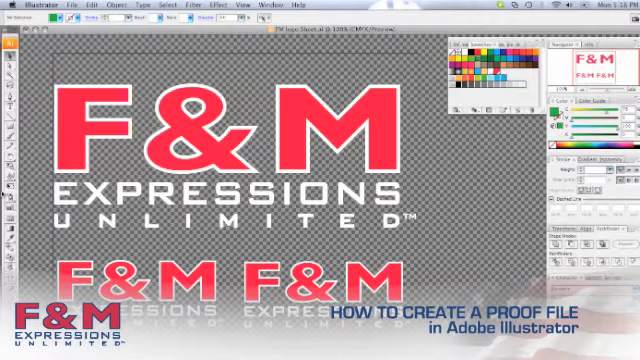
# Step: Save the logo sheet over the existing Illustrator AI file, confirming the replacement
pyautogui.click(72, 8)
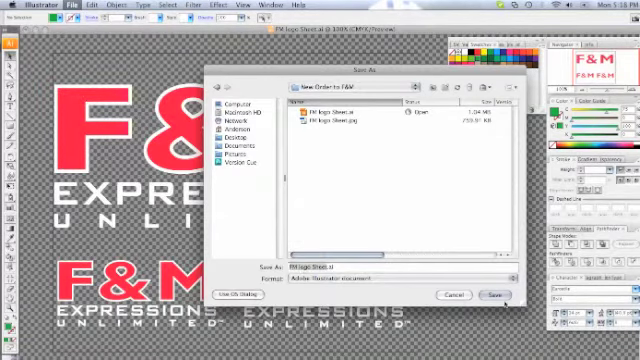
pyautogui.click(492, 296)
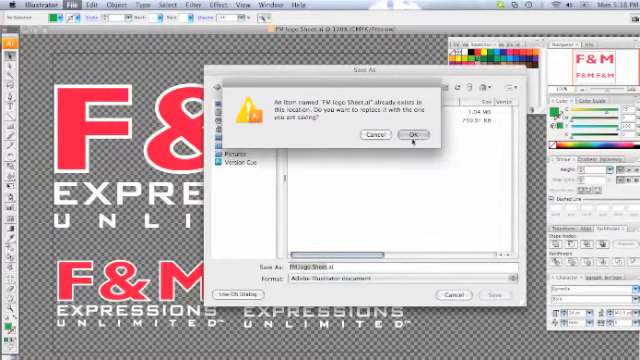
pyautogui.click(410, 136)
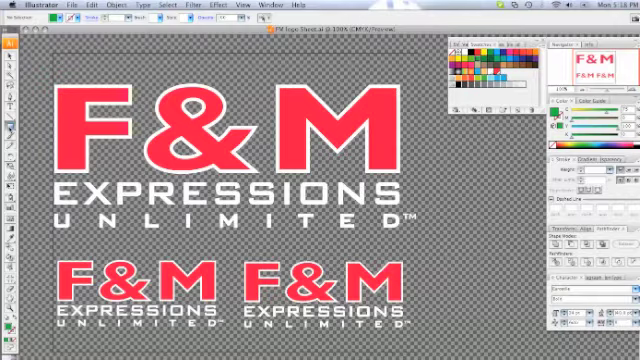
pyautogui.moveTo(8, 130)
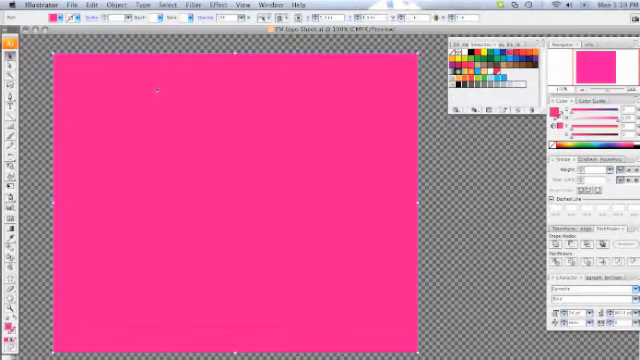
# Step: Send the pink rectangle to the back via Arrange so it sits behind the logos
pyautogui.rightClick(160, 92)
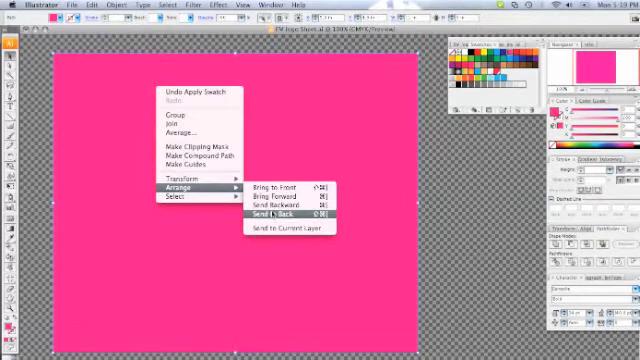
pyautogui.click(280, 216)
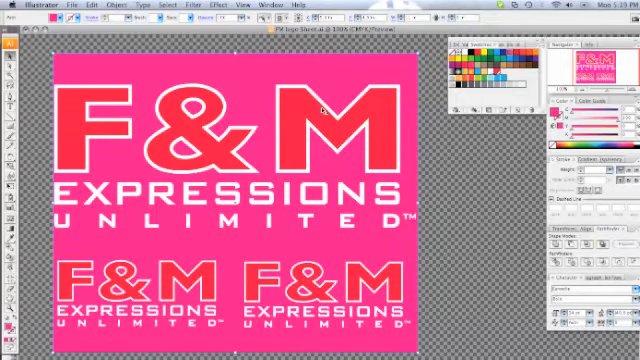
pyautogui.moveTo(318, 104)
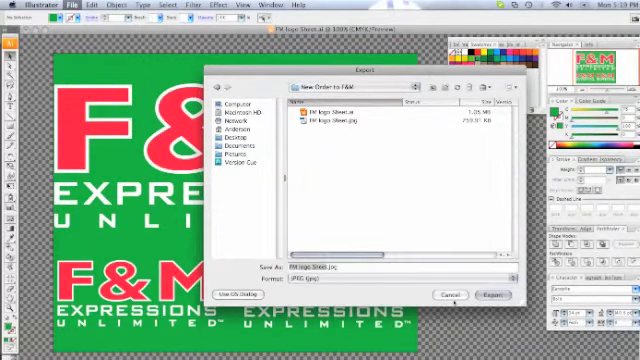
# Step: Export the green-background sheet as a JPEG, replacing the earlier file and accepting default JPEG options
pyautogui.click(486, 296)
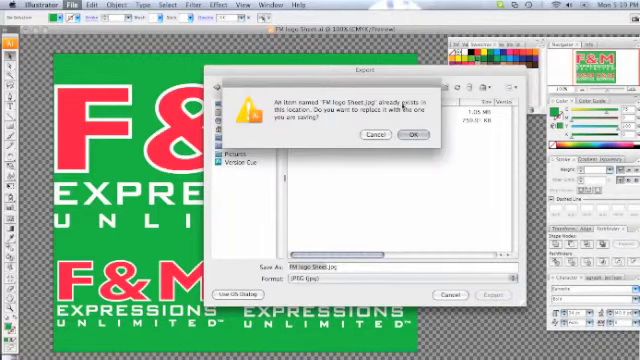
pyautogui.click(414, 136)
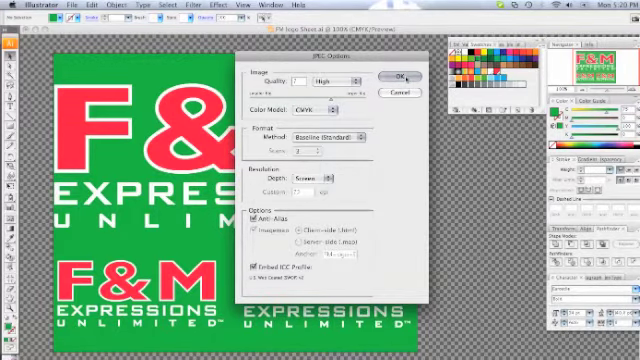
pyautogui.click(400, 76)
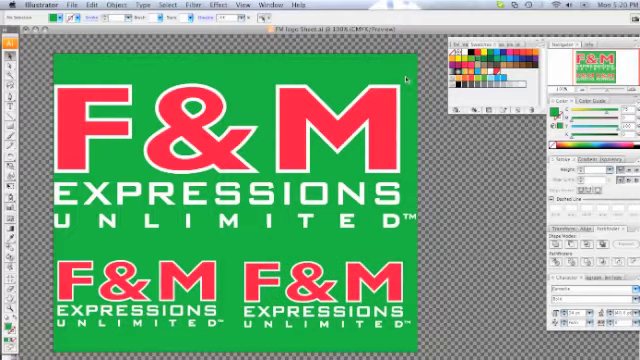